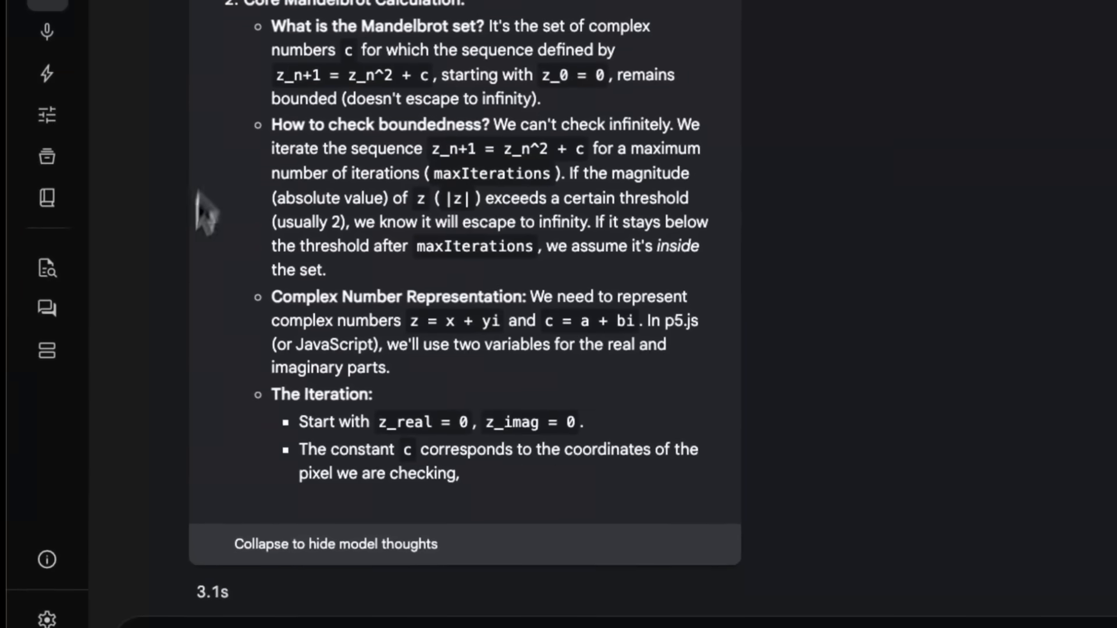
Step: Prompt for an animated Plotly Express bubble chart of economic and health indicators evolving over the years
scroll(down, 3)
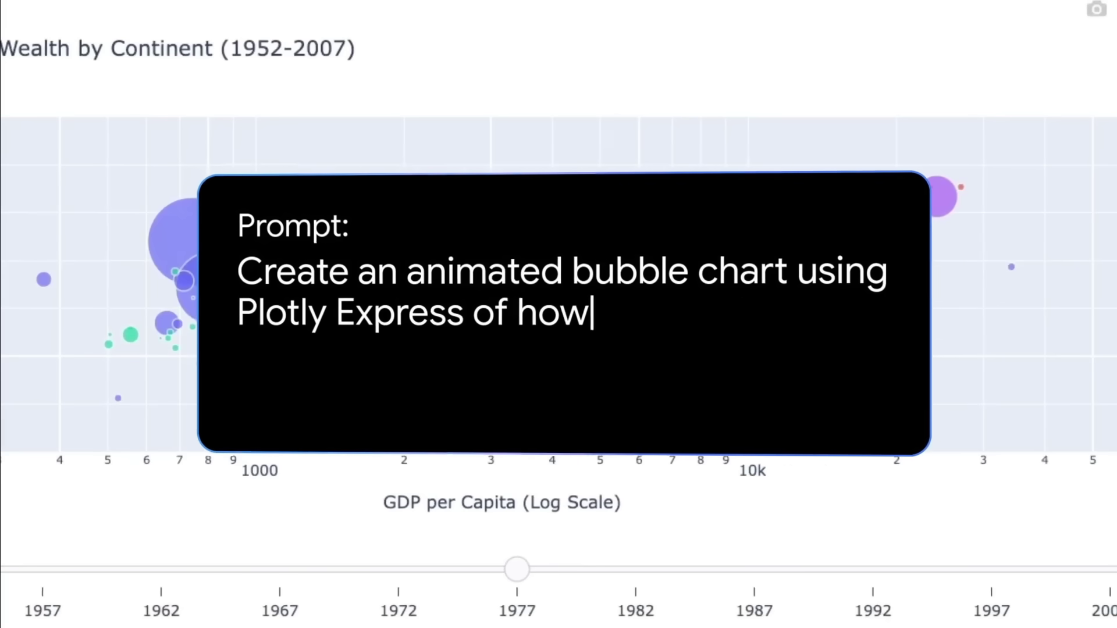
text(economic and health indicators have evolved over the year)
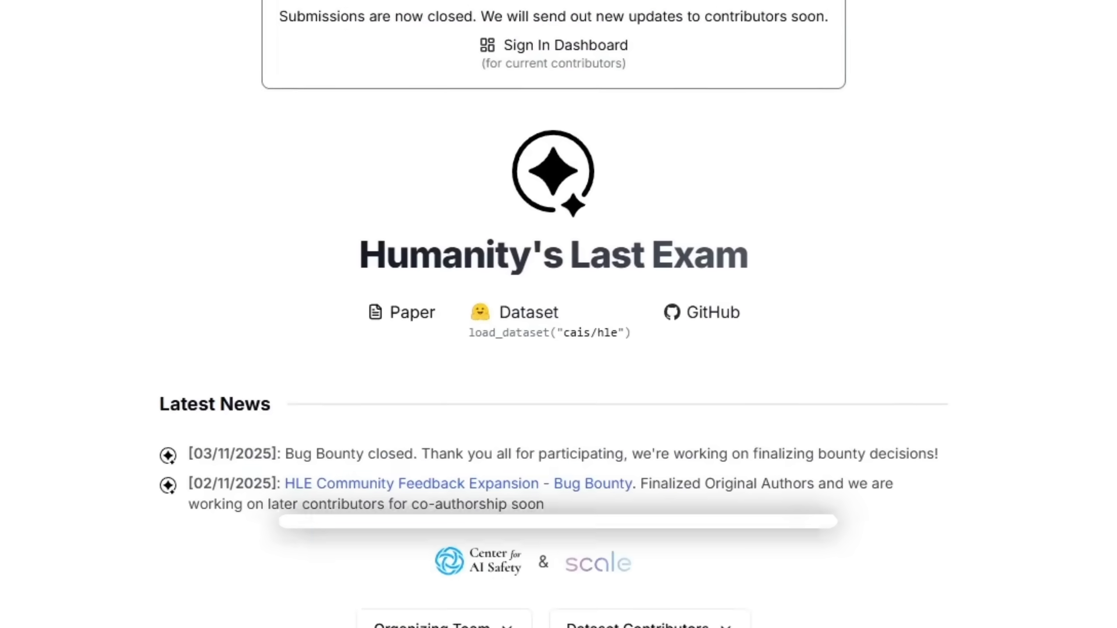
Step: Scroll the Humanity's Last Exam page to the Introduction and LLM accuracy chart
scroll(down, 3)
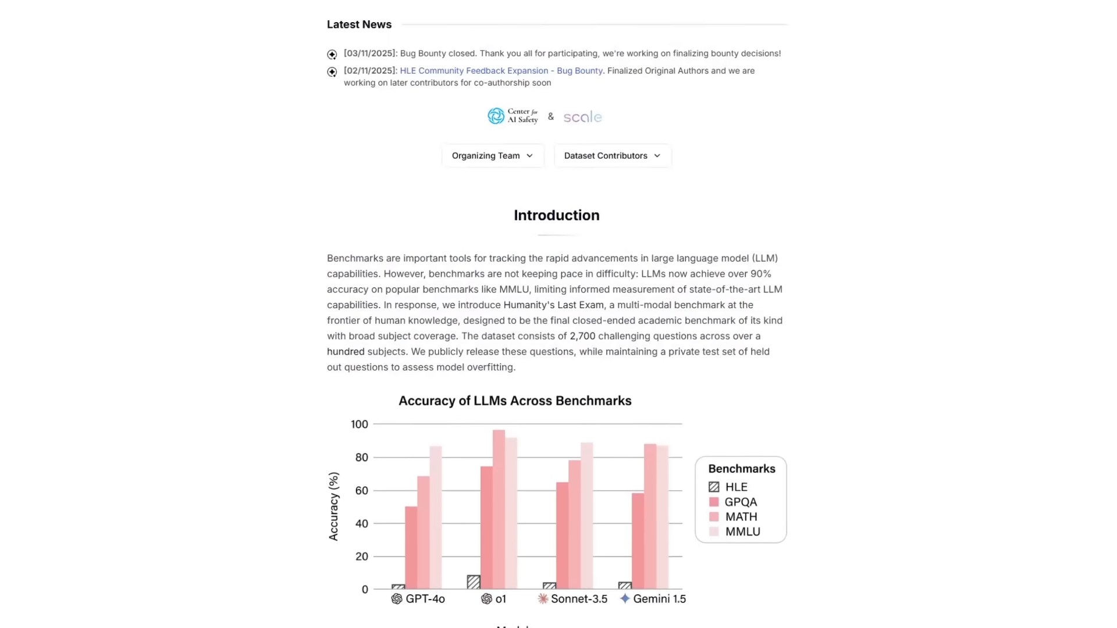
scroll(down, 3)
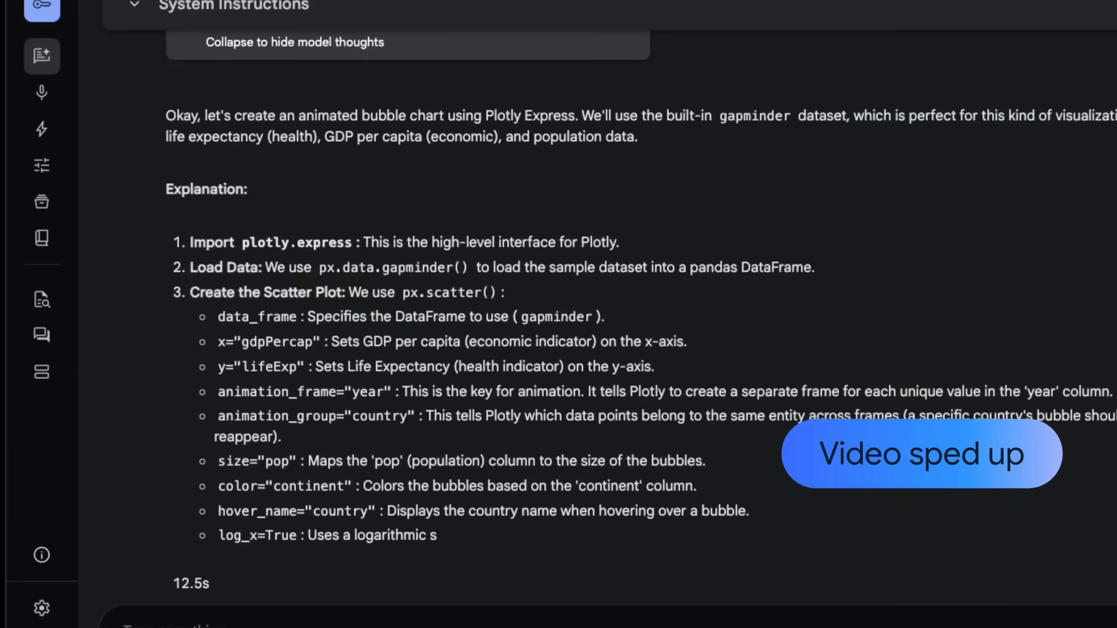
Step: Move from the gapminder code explanation to the rendered Health vs. Wealth chart in Colab
scroll(down, 3)
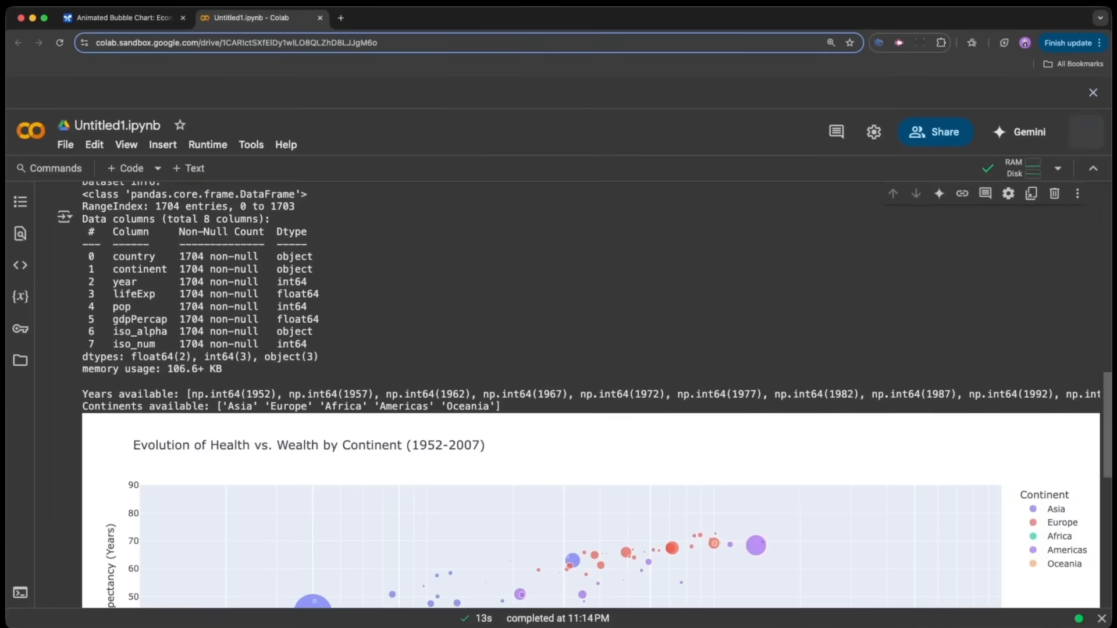
scroll(down, 3)
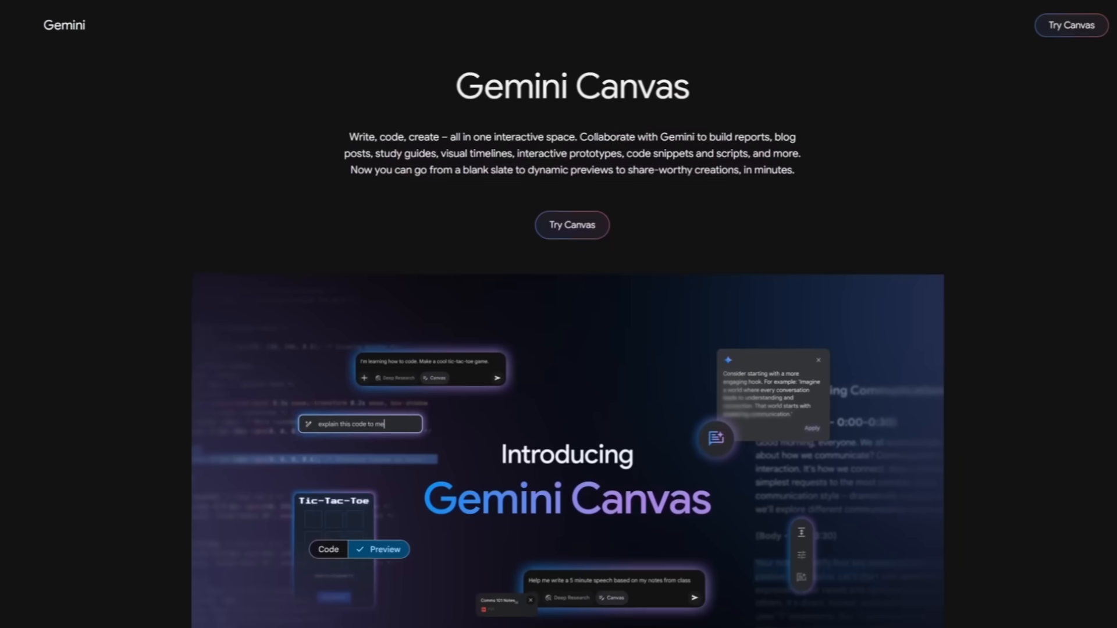
Step: Scroll the Gemini Canvas page past the banner to the 'What is Canvas' overview
scroll(down, 3)
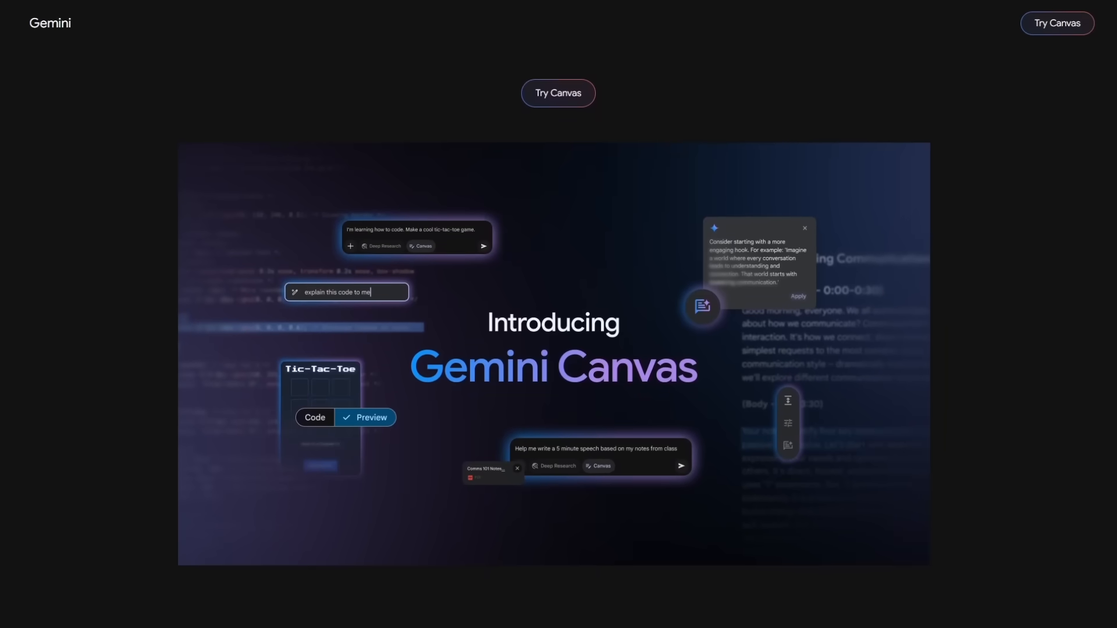
scroll(down, 3)
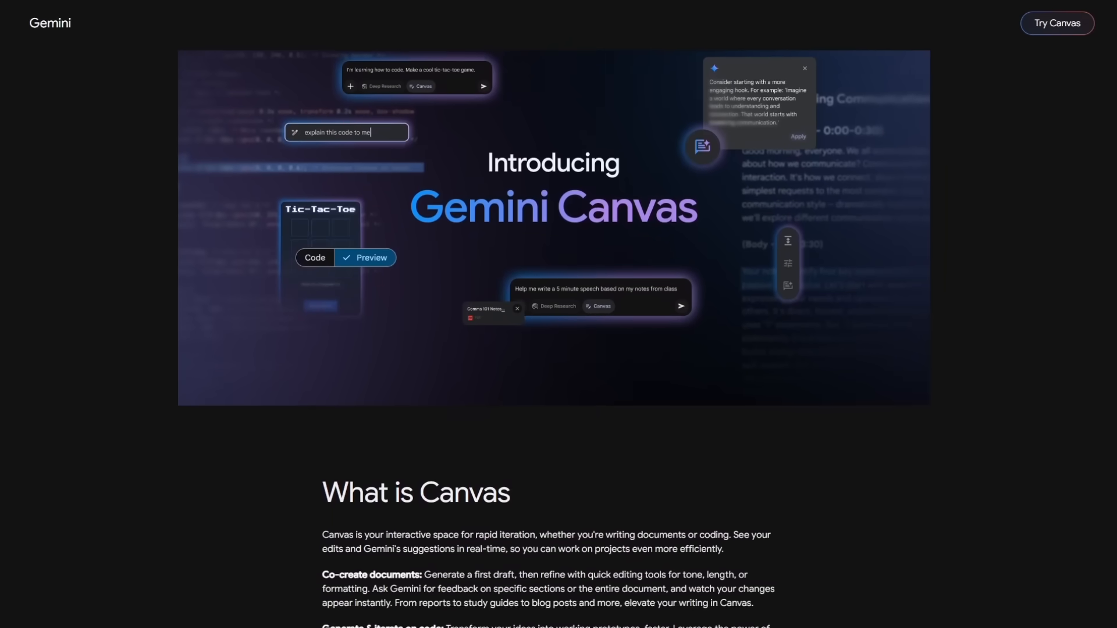
scroll(down, 3)
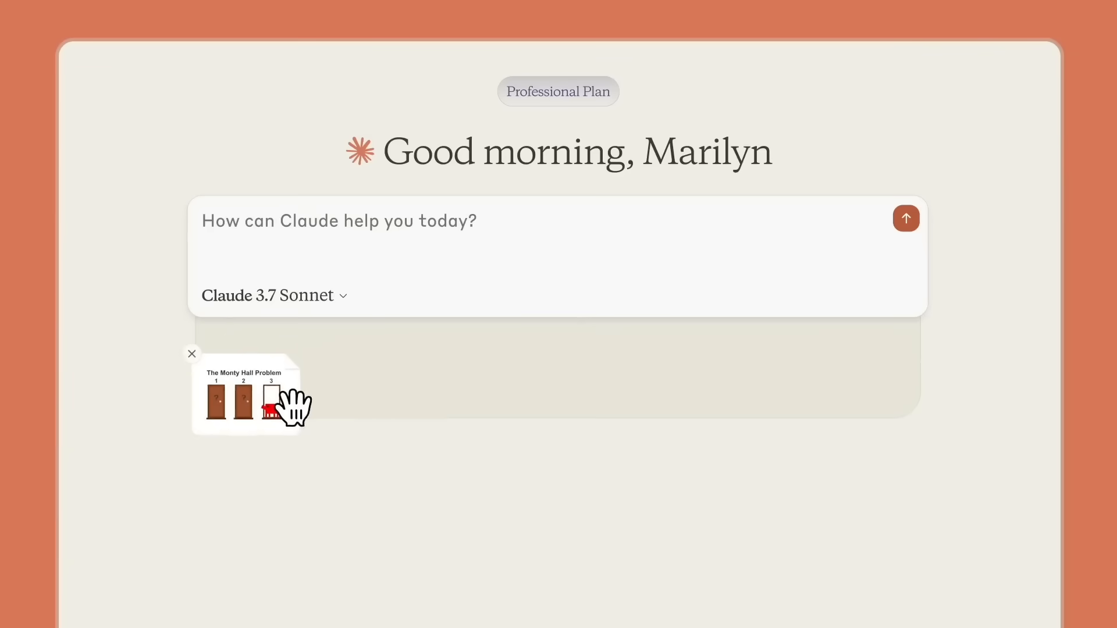
Step: Attach the Monty Hall Problem image to a new Claude message
click(907, 219)
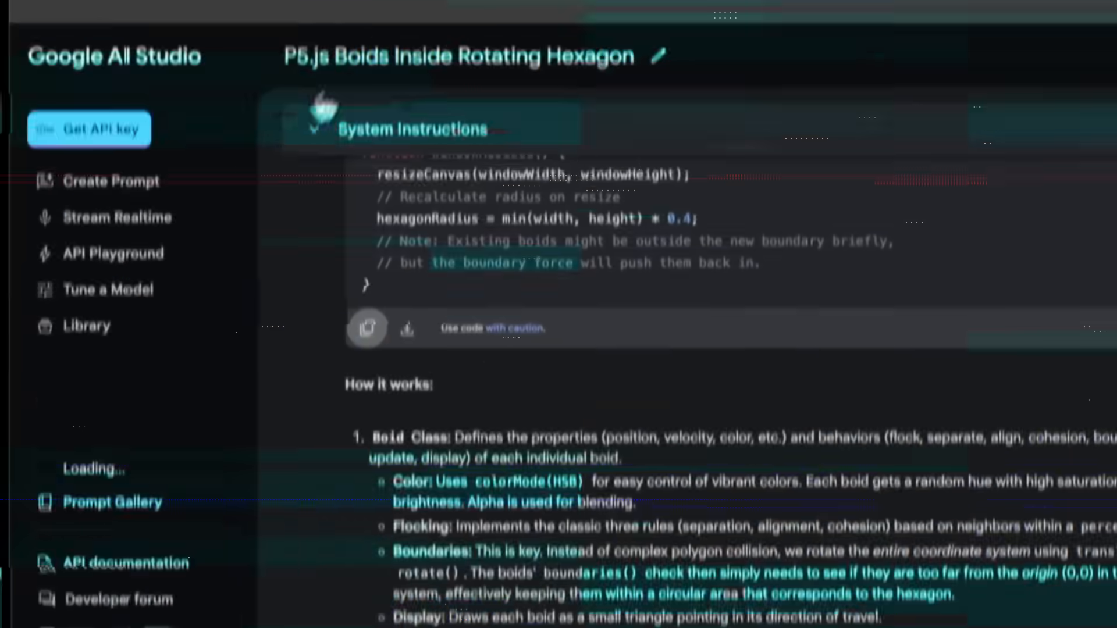
Step: Copy the generated p5.js boids-in-rotating-hexagon code from the response
click(346, 21)
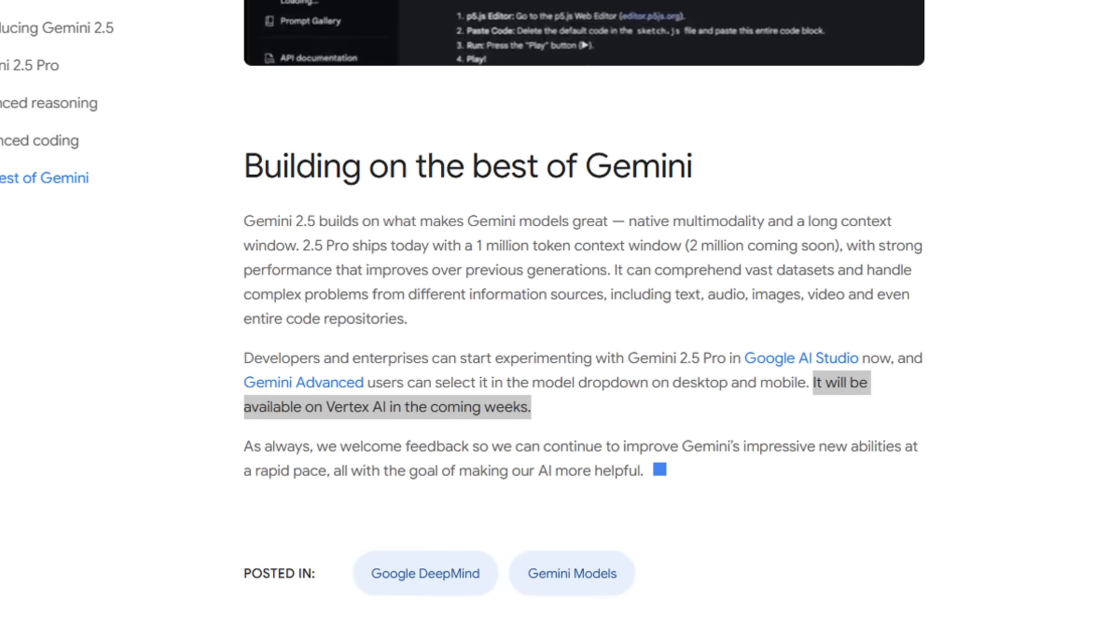
Step: Paste the boids code into sketch.js and run the sketch in the p5.js editor
click(803, 359)
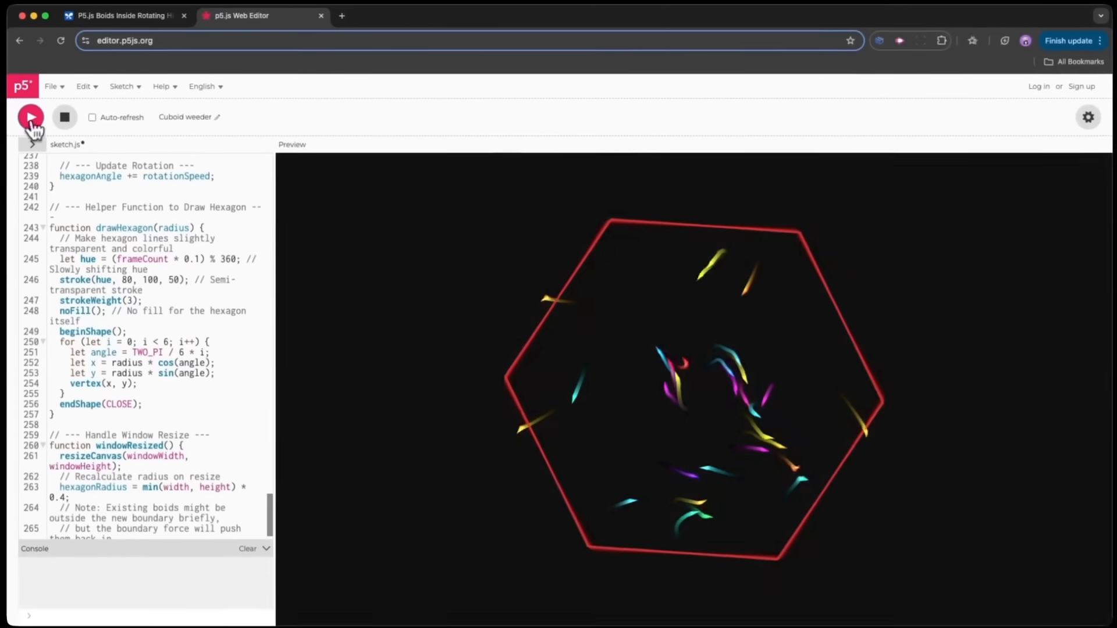
click(253, 16)
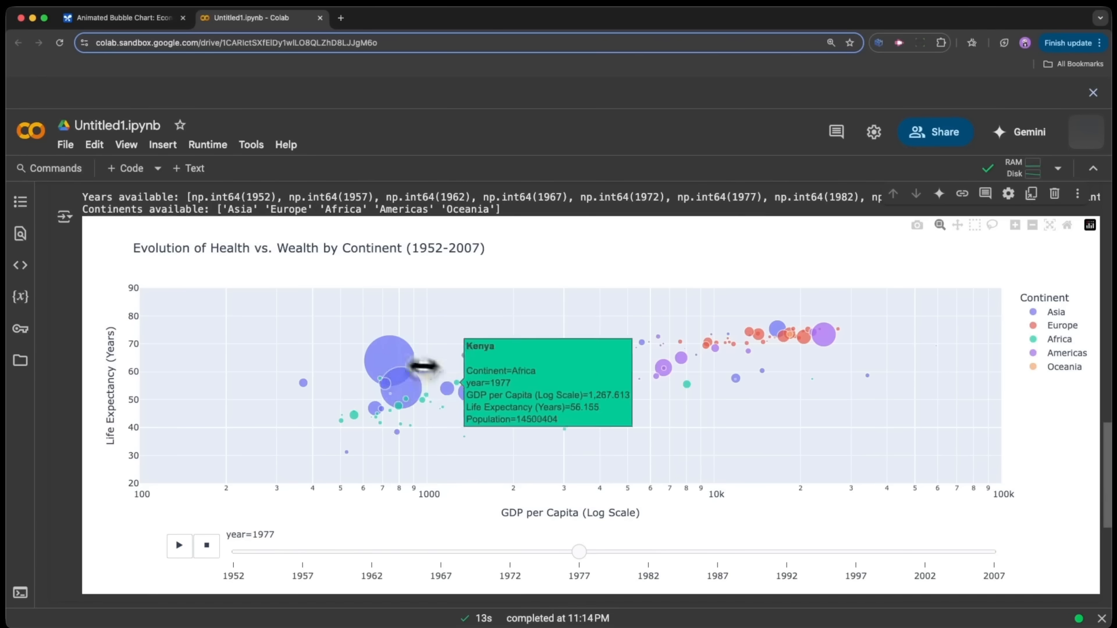
mouse_move(505, 367)
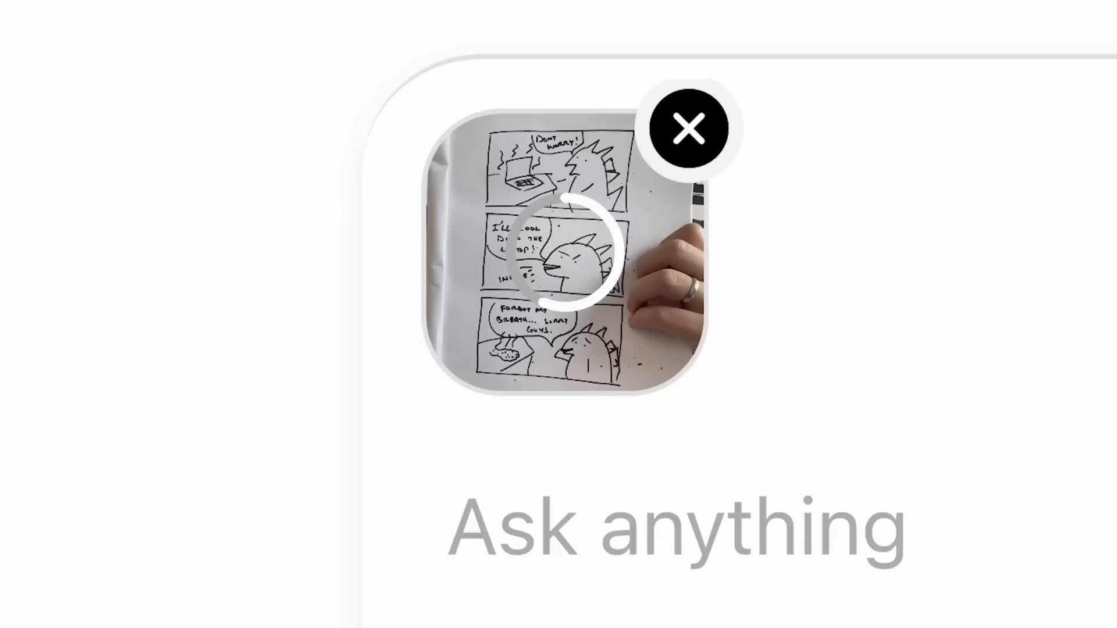
Step: Upload the hand-drawn comic strip photo into the ChatGPT Ask anything box
click(273, 484)
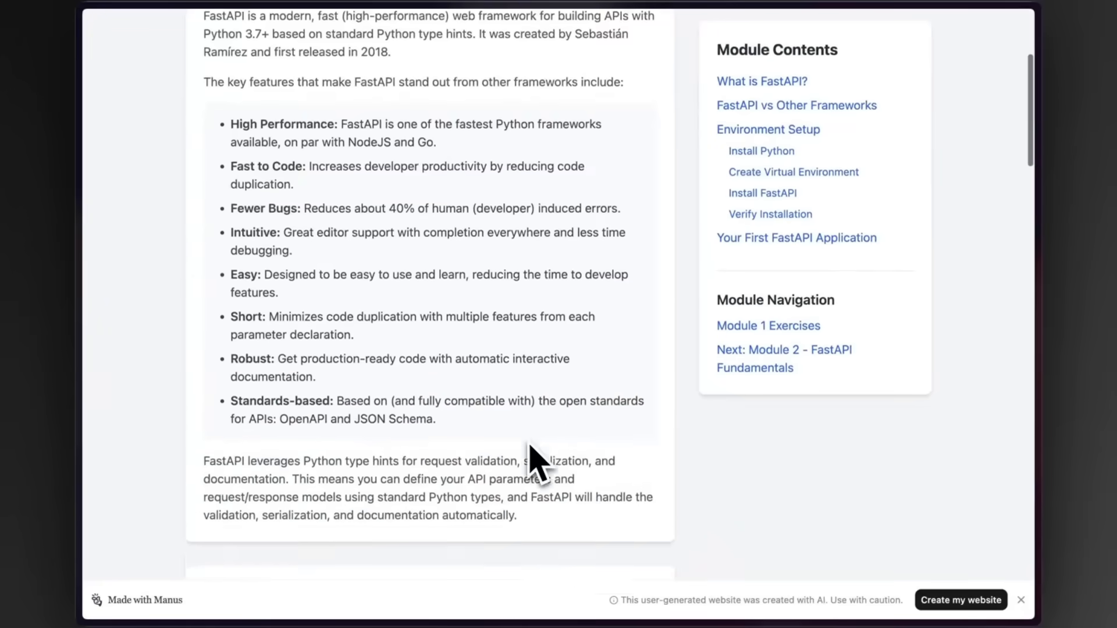
scroll(down, 3)
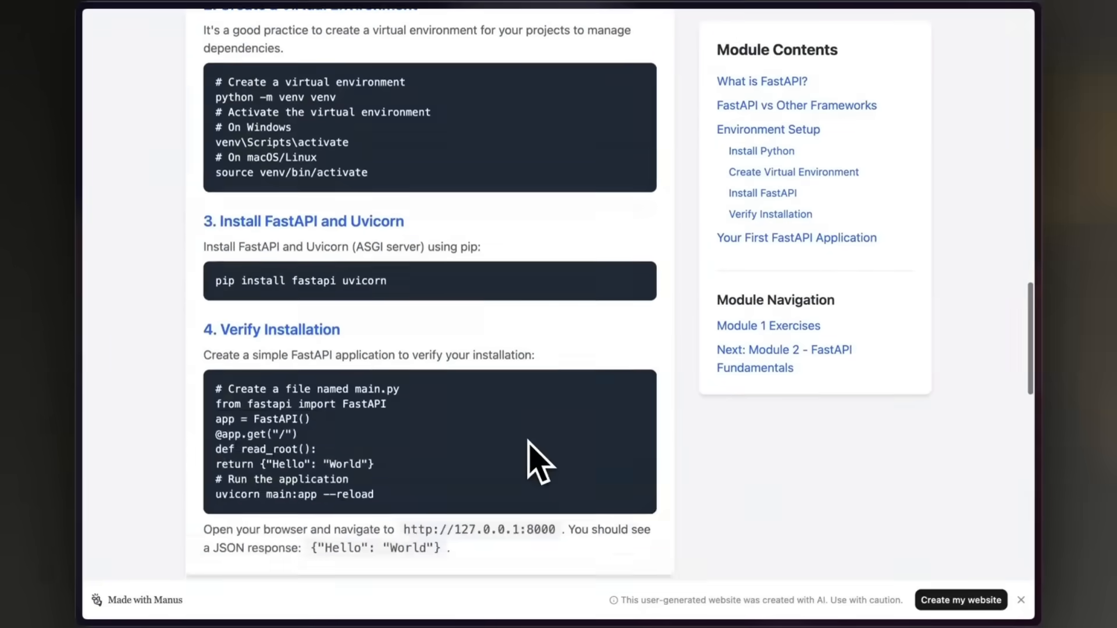